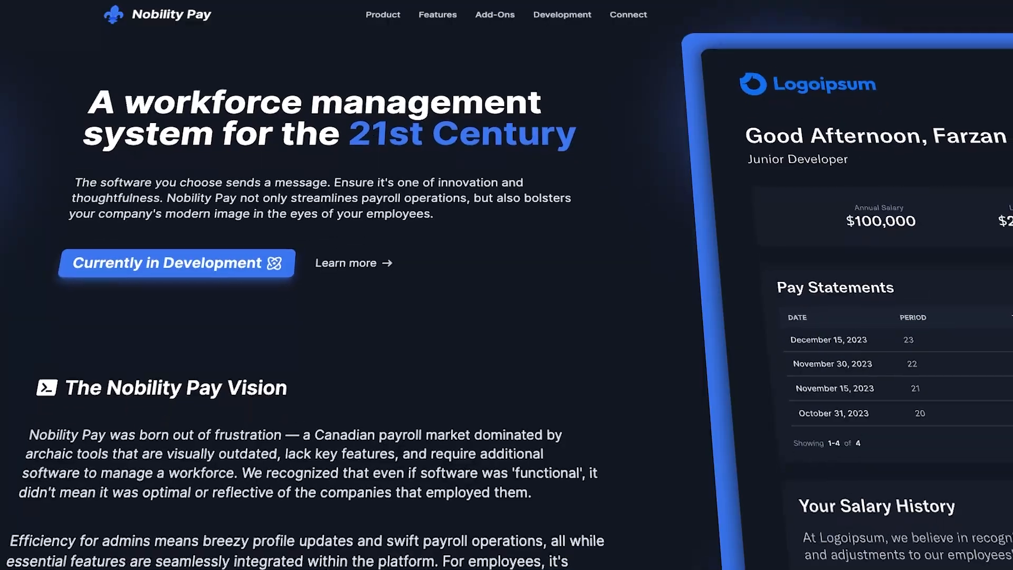
Scroll the landing page down to The Control Center section with its admin.nobilitypay.com link
scroll("down", 3)
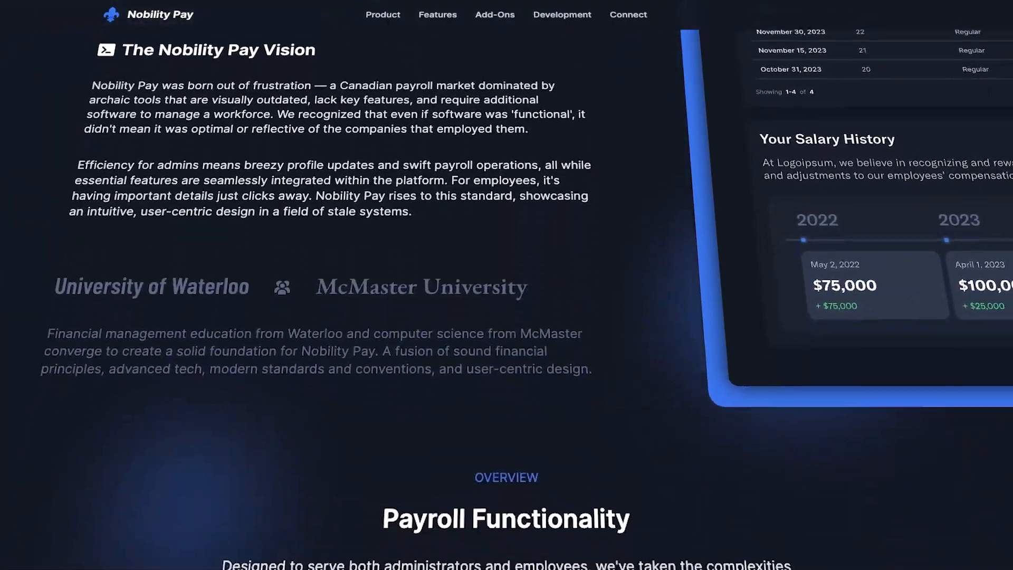
scroll("down", 3)
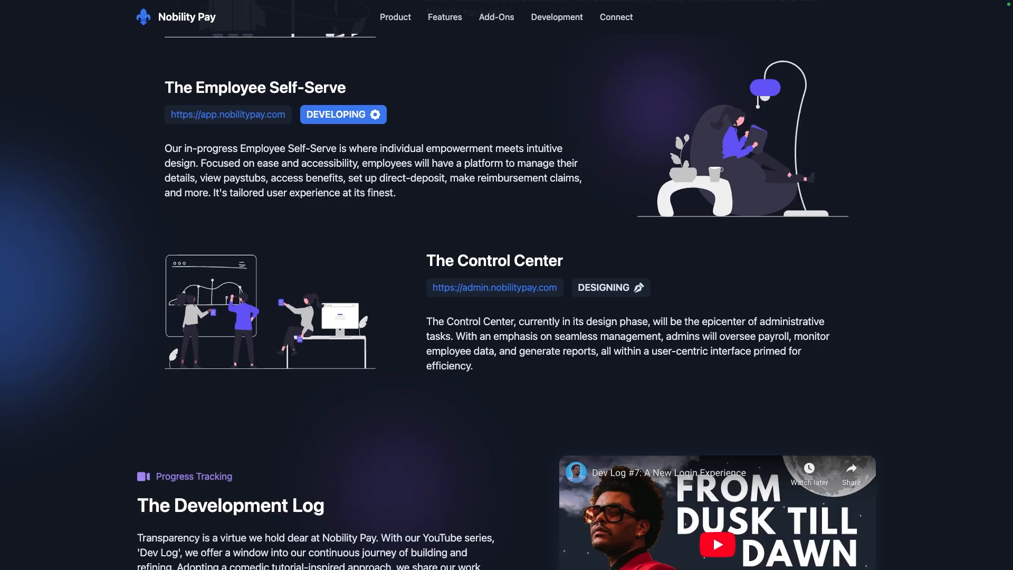
scroll("down", 3)
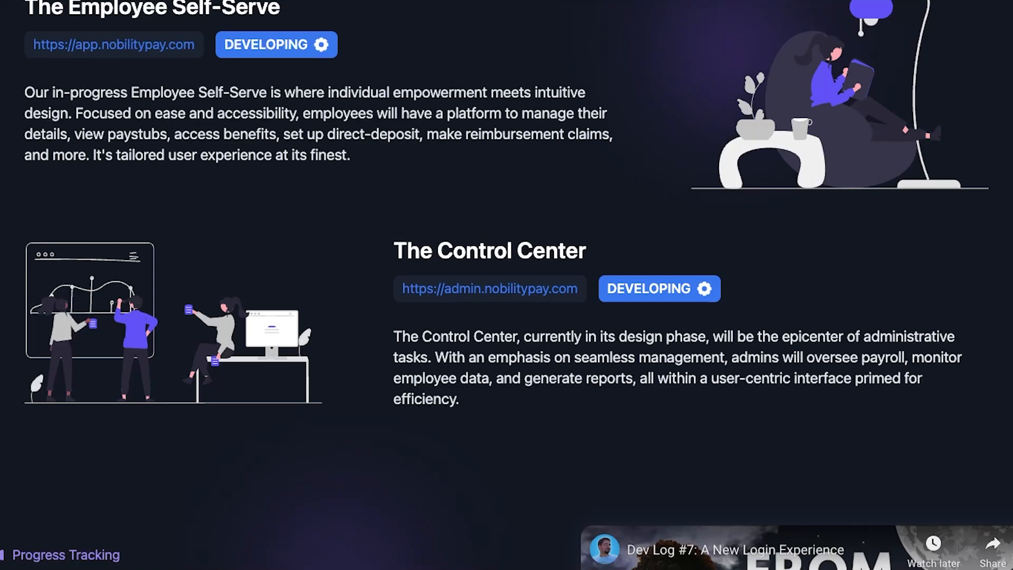
mouse_move(593, 321)
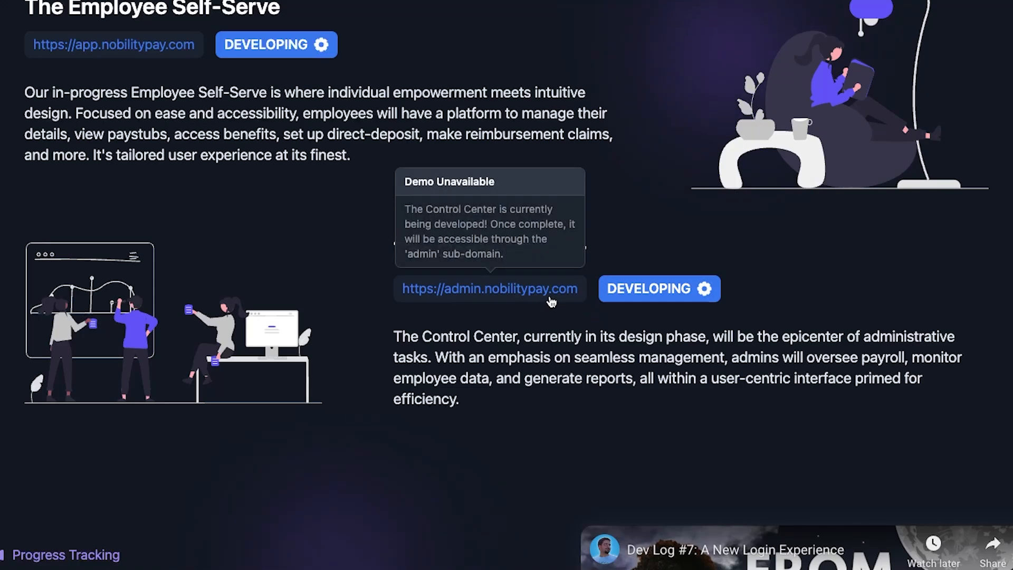
scroll("down", 3)
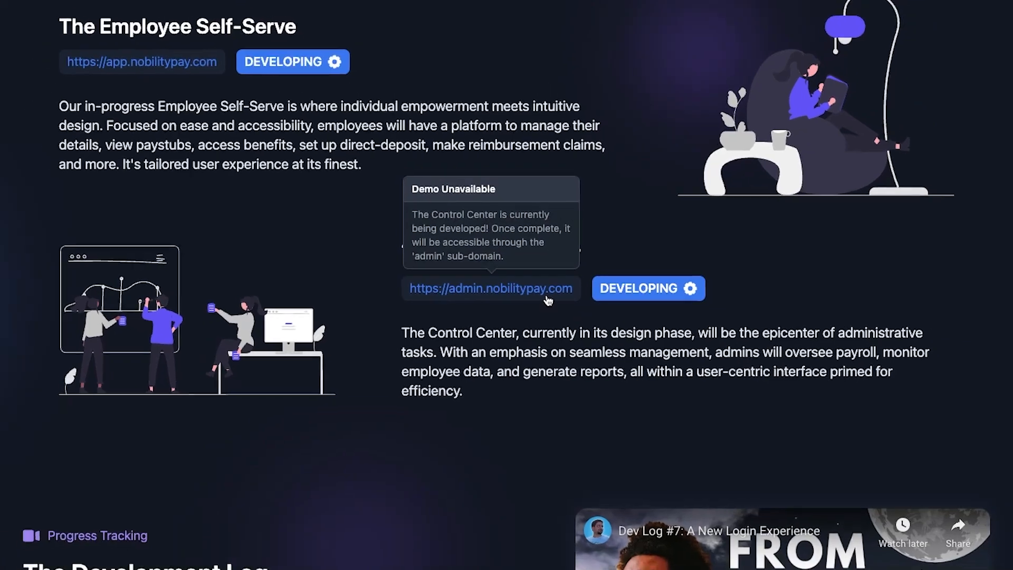
scroll("down", 3)
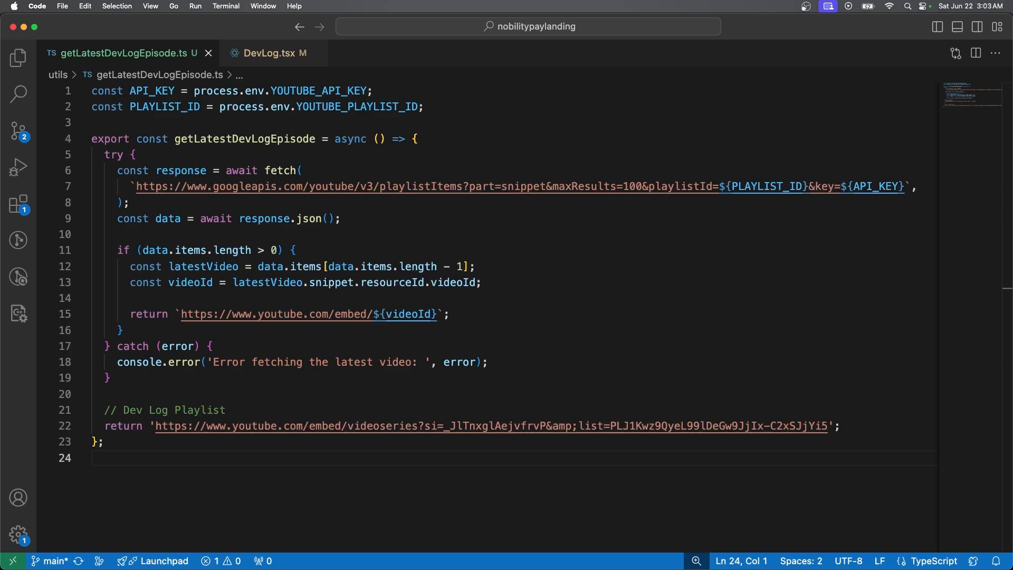
mouse_move(374, 226)
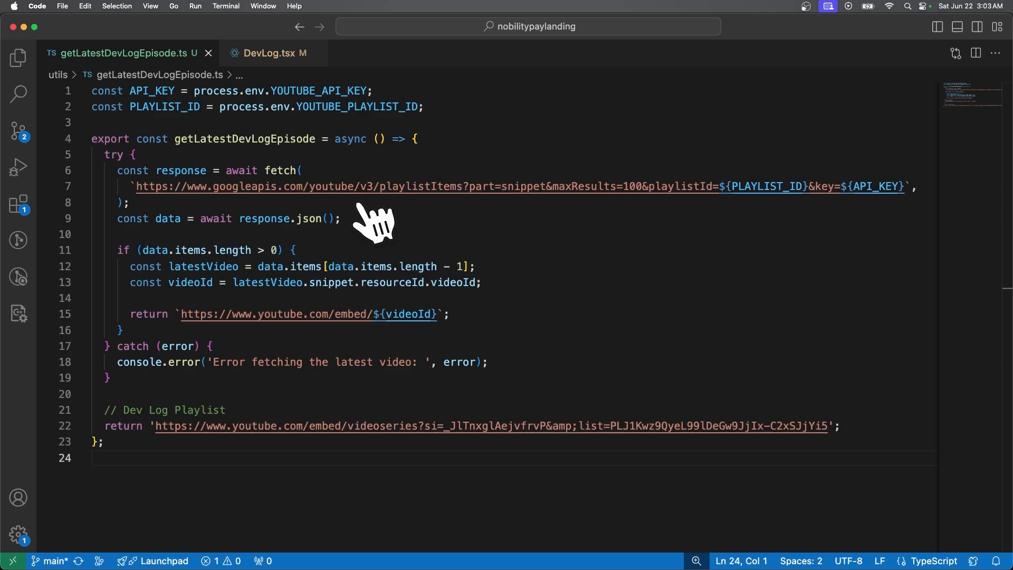
mouse_move(770, 228)
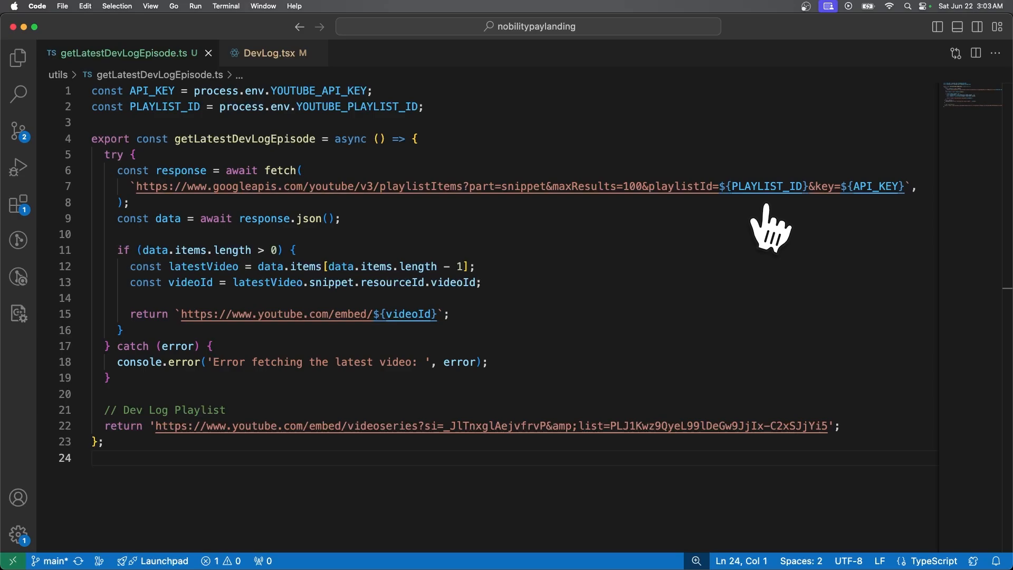
mouse_move(513, 294)
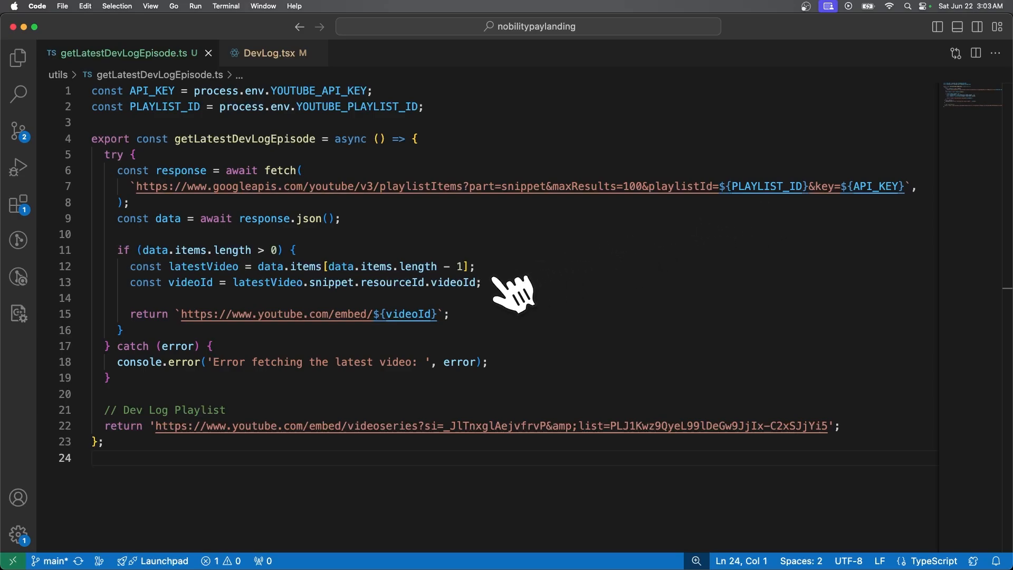
mouse_move(481, 323)
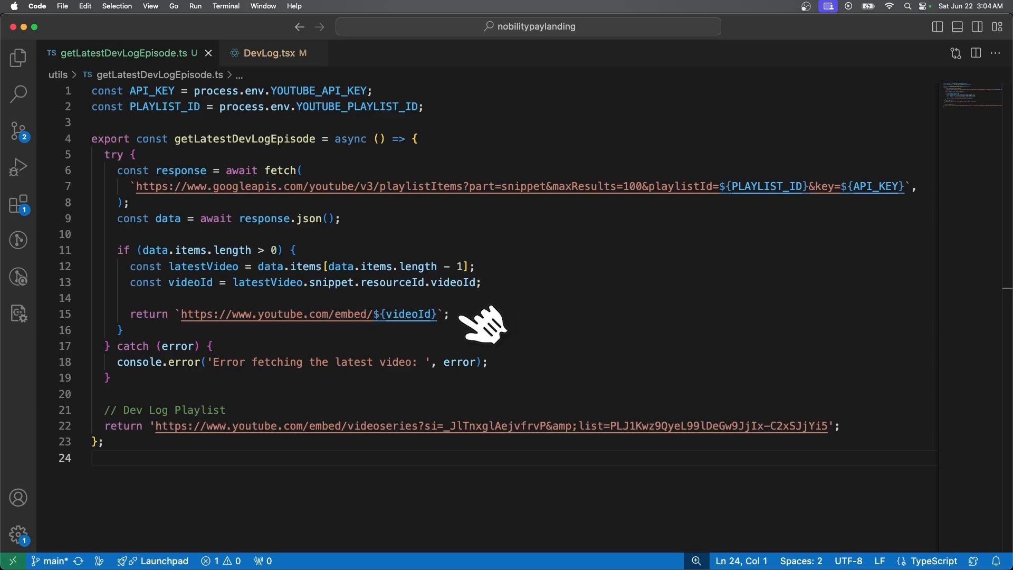
left_click(274, 53)
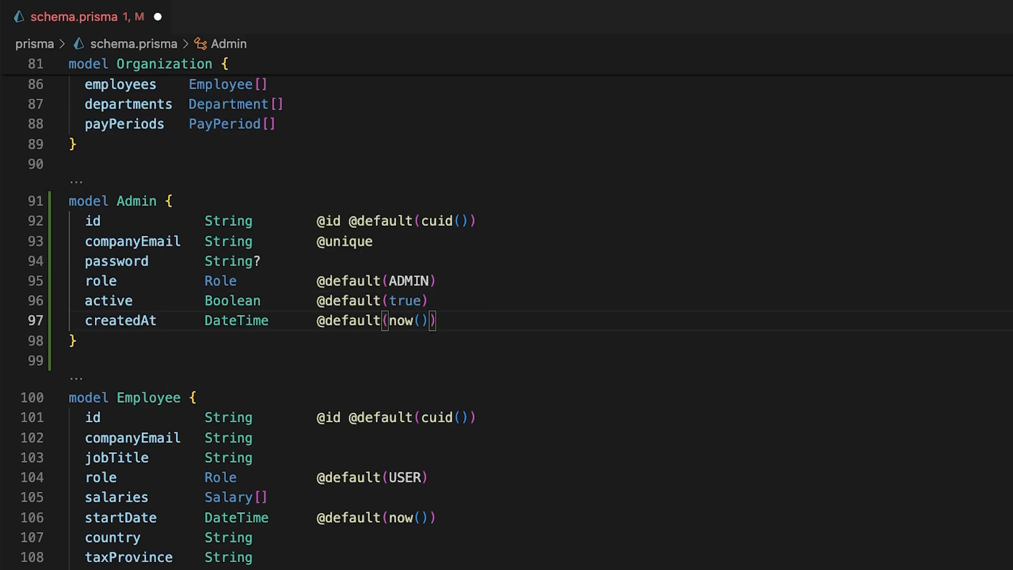
Add organizationId and userId relation fields to Admin, then start a migration named add_admin
type("organizationId String")
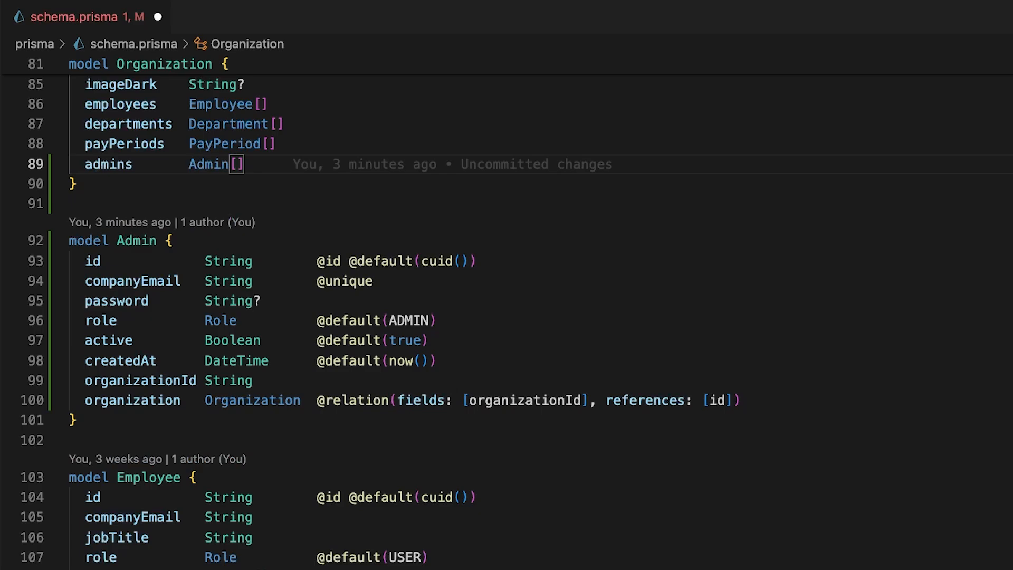
type("userId\tString")
left_click(540, 440)
type("user            User          @relation(fields: [userId], references: [id], onDelete: Cascade")
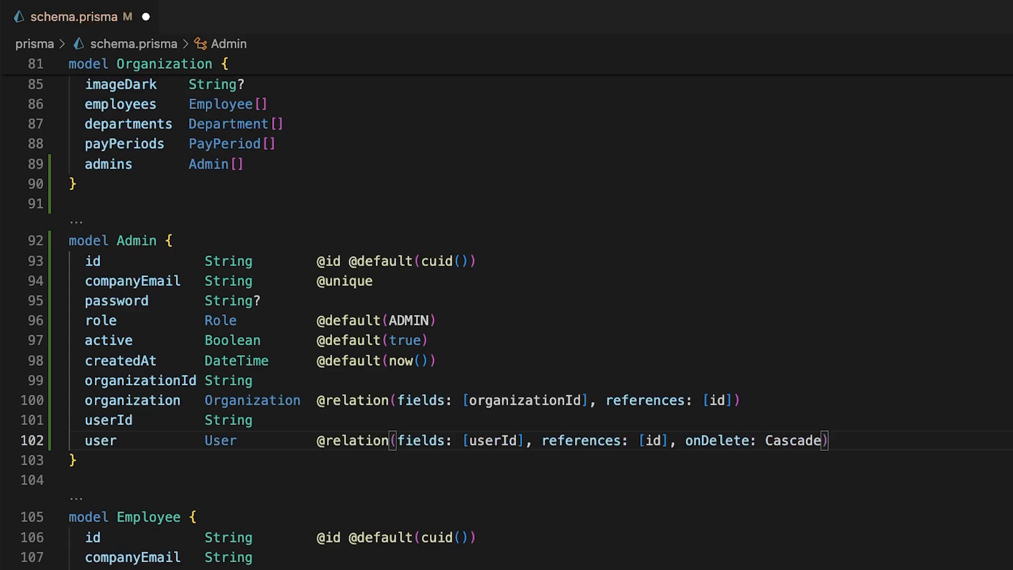
type("add_admin_")
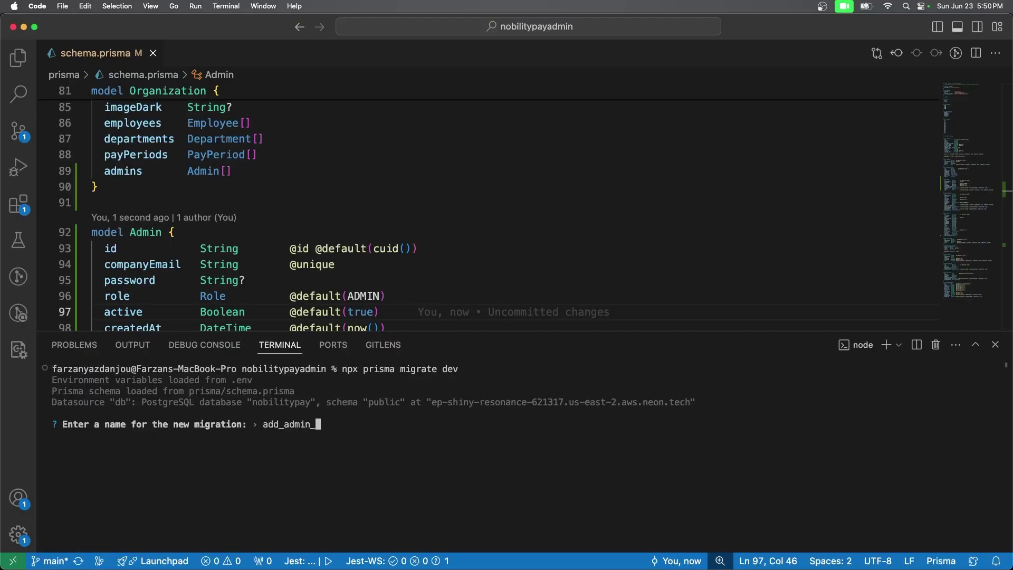
Run prisma migrate dev with the name add_admin_model_and_relationships
type("model_and_rela")
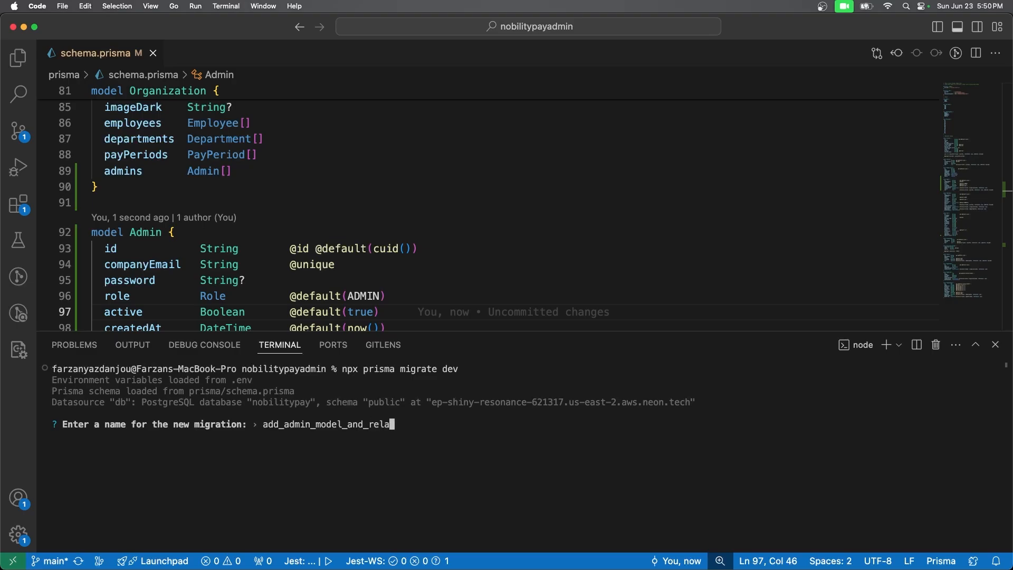
type("tionships")
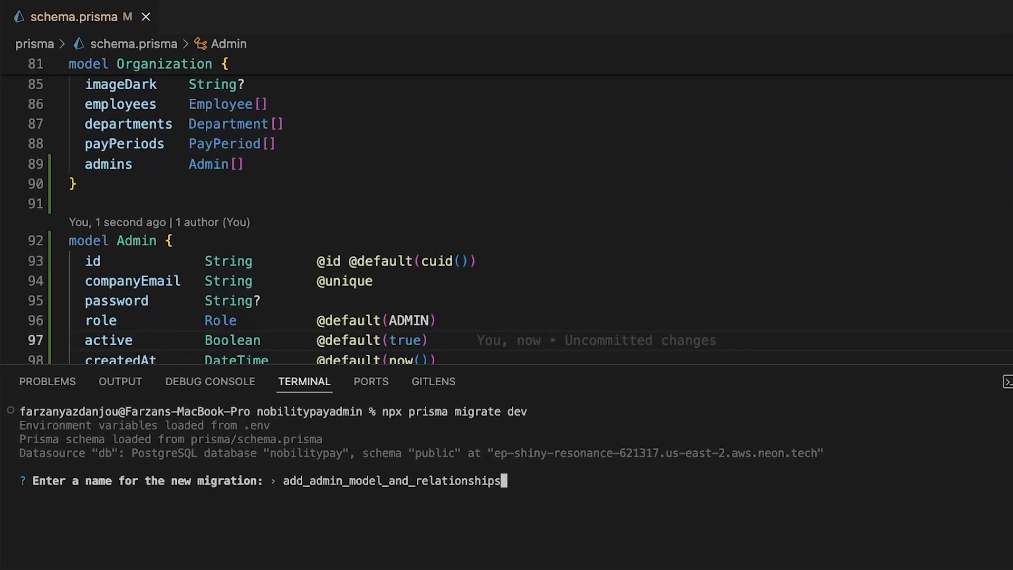
key("Return")
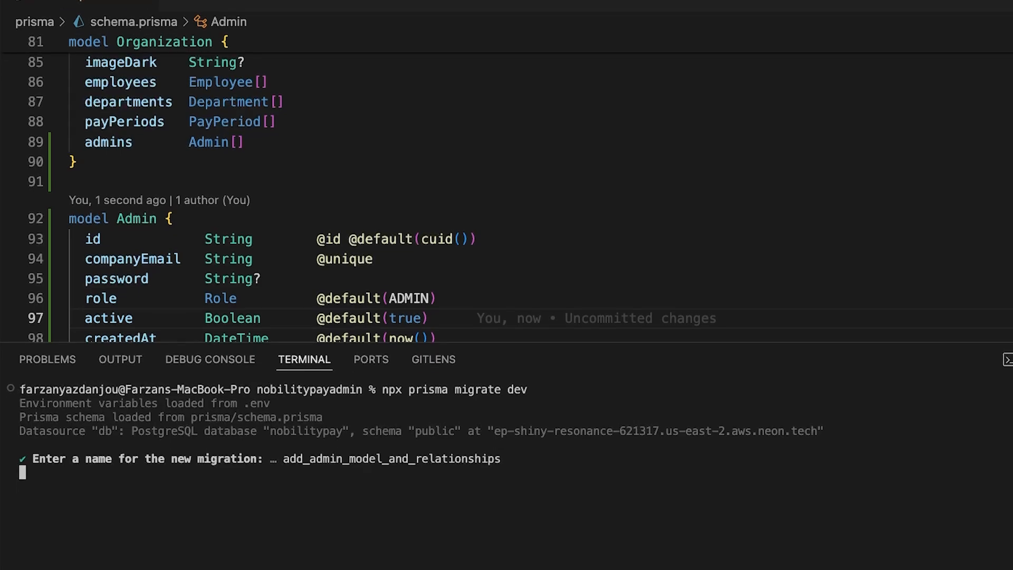
key("Return")
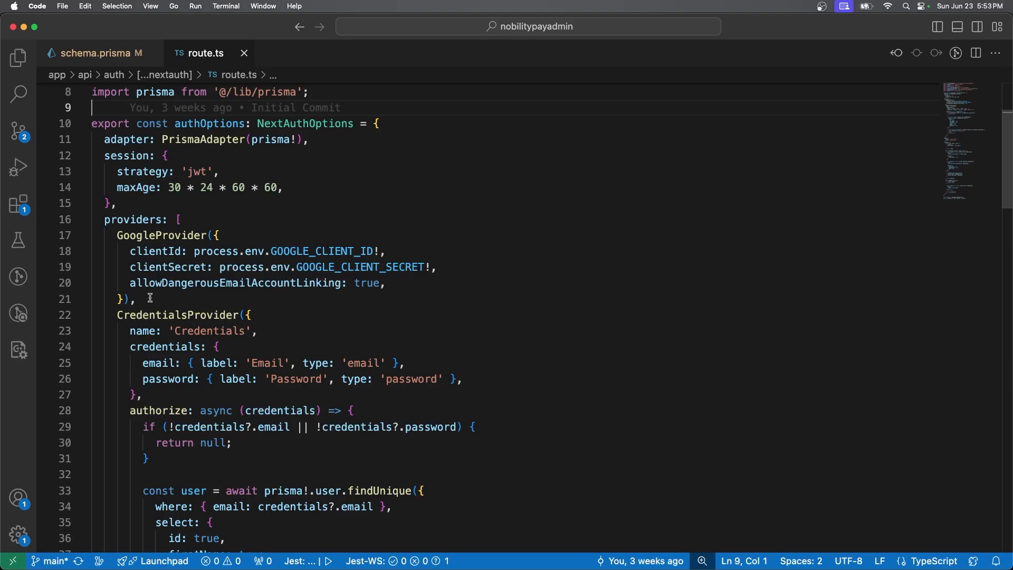
Edit the session and signIn callbacks in app/api/auth/[...nextauth]/route.ts
left_click(136, 299)
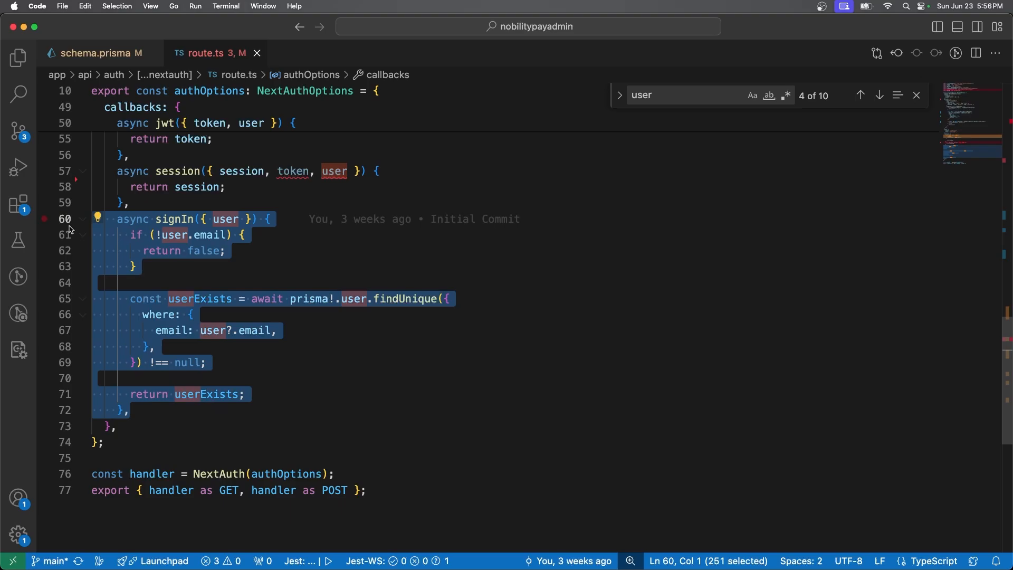
scroll("up", 3)
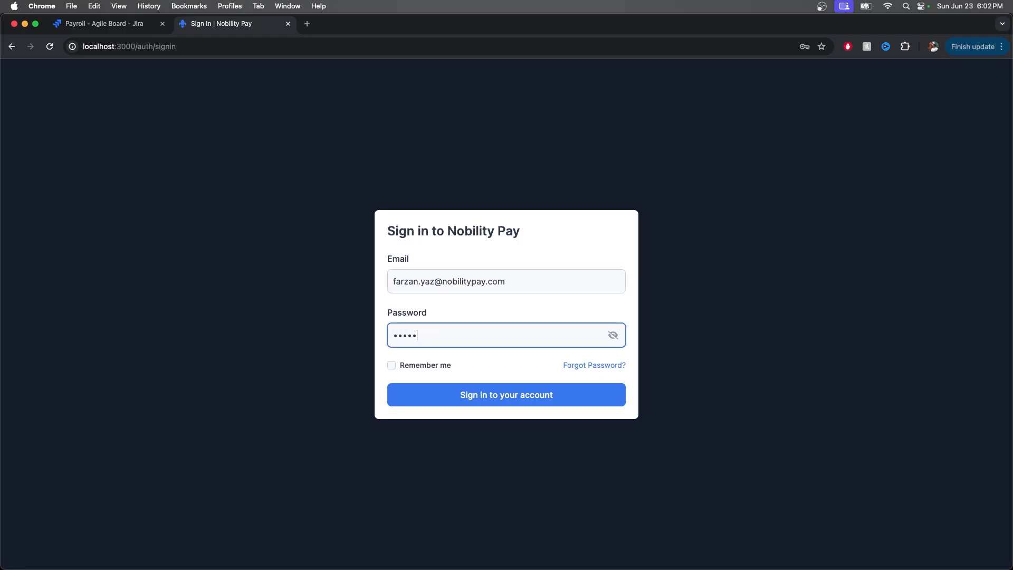
Submit the sign-in form on localhost:3000/auth/signin with the admin credentials
left_click(506, 395)
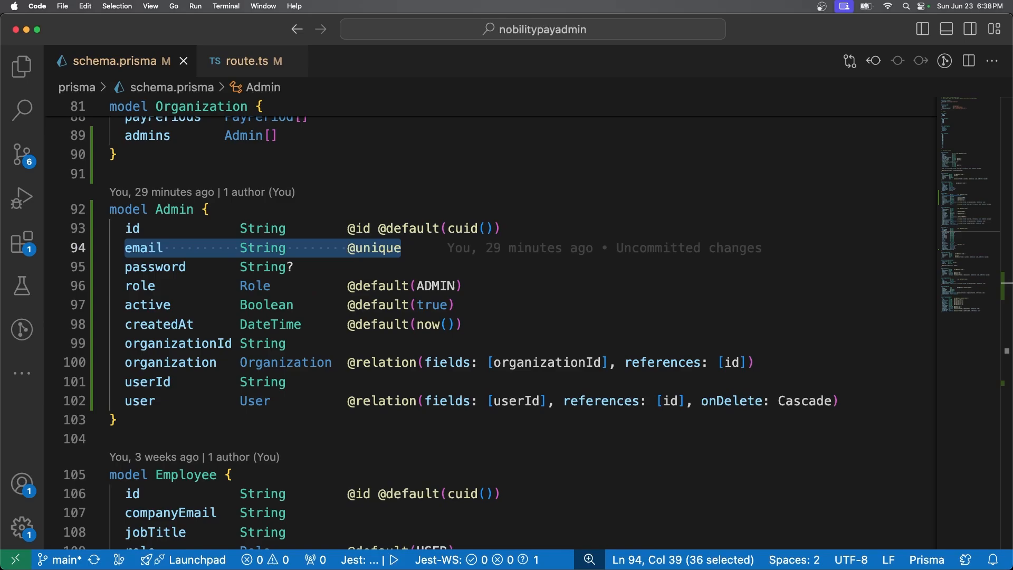
left_click(246, 61)
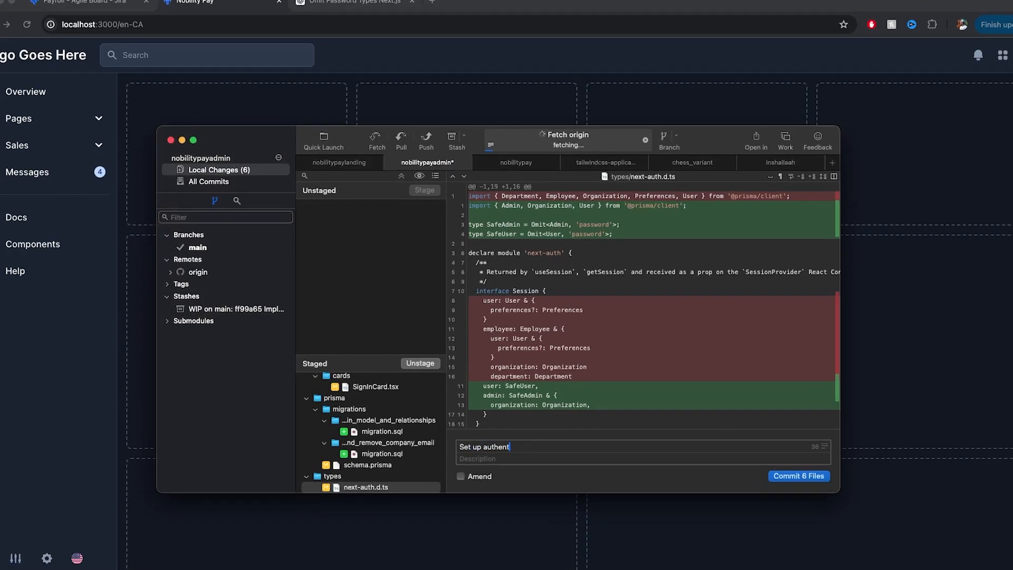
Commit the six staged files with the message 'Set up authentication for Admin accounts'
type("ication for Admin")
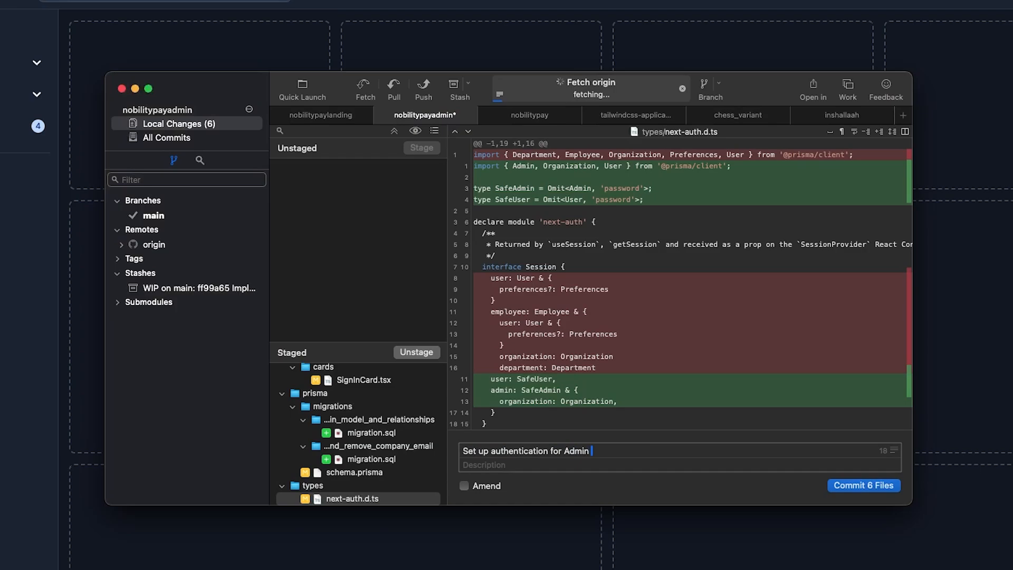
type("accounts")
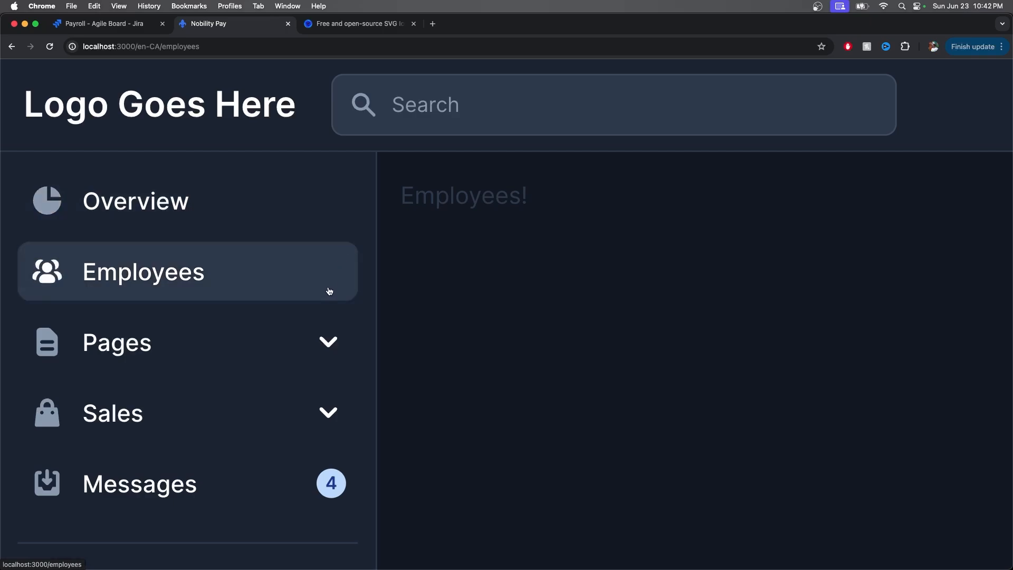
mouse_move(316, 260)
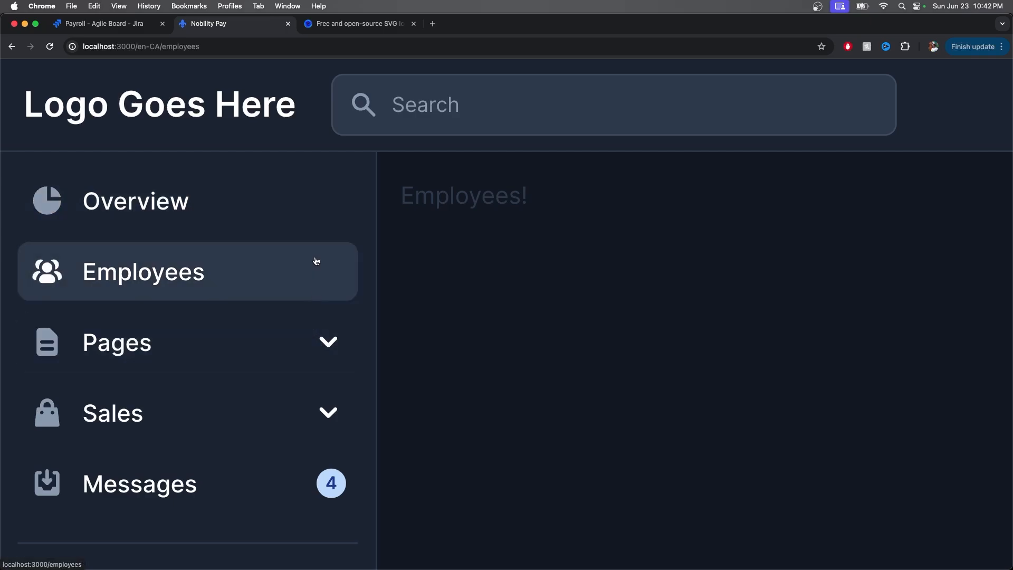
Navigate to the Employees page from the Nobility Pay admin sidebar
left_click(142, 271)
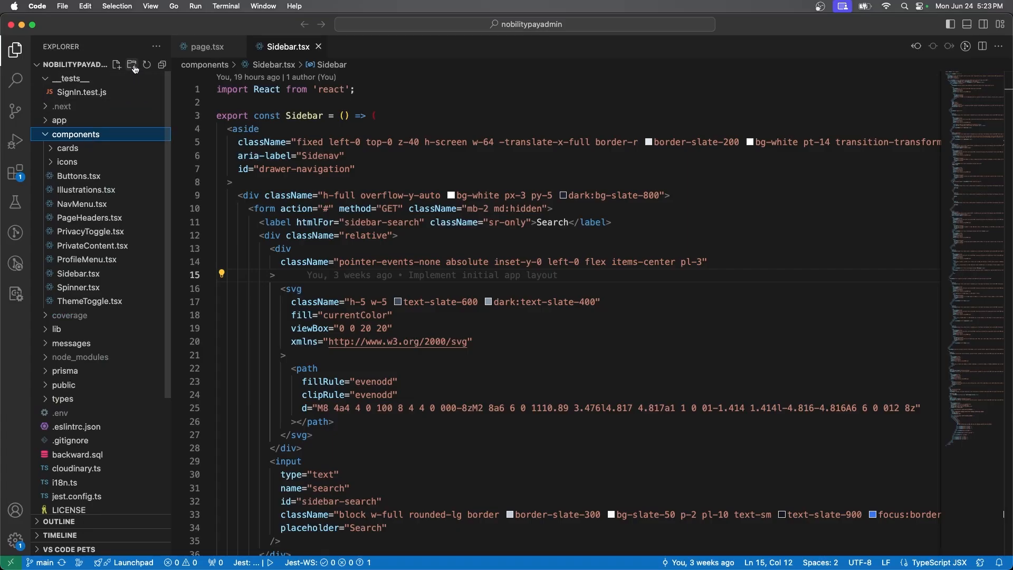
Create an Employees components folder and paste the seven PayStatements component files into it
left_click(132, 64)
type("employees")
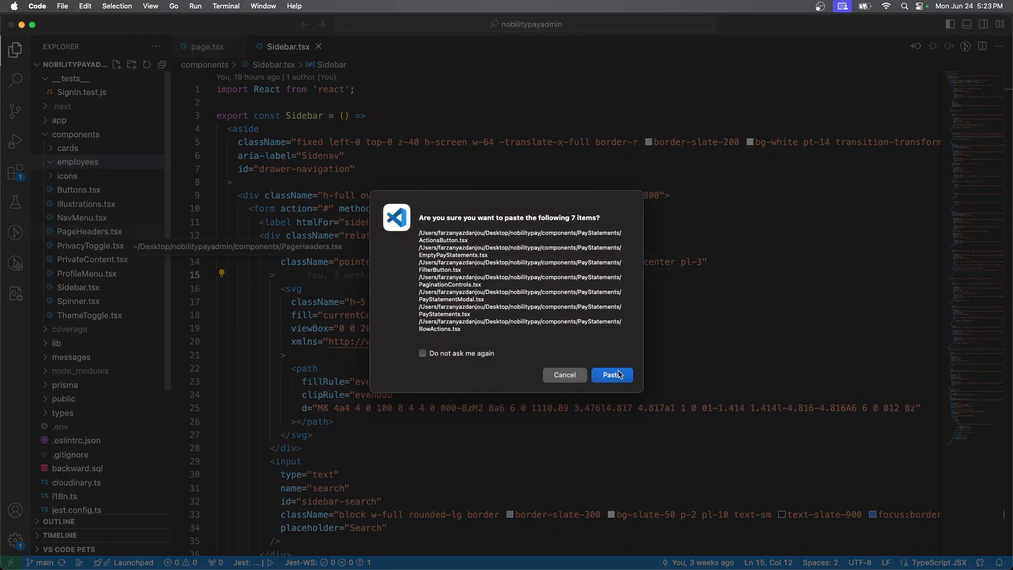
left_click(611, 374)
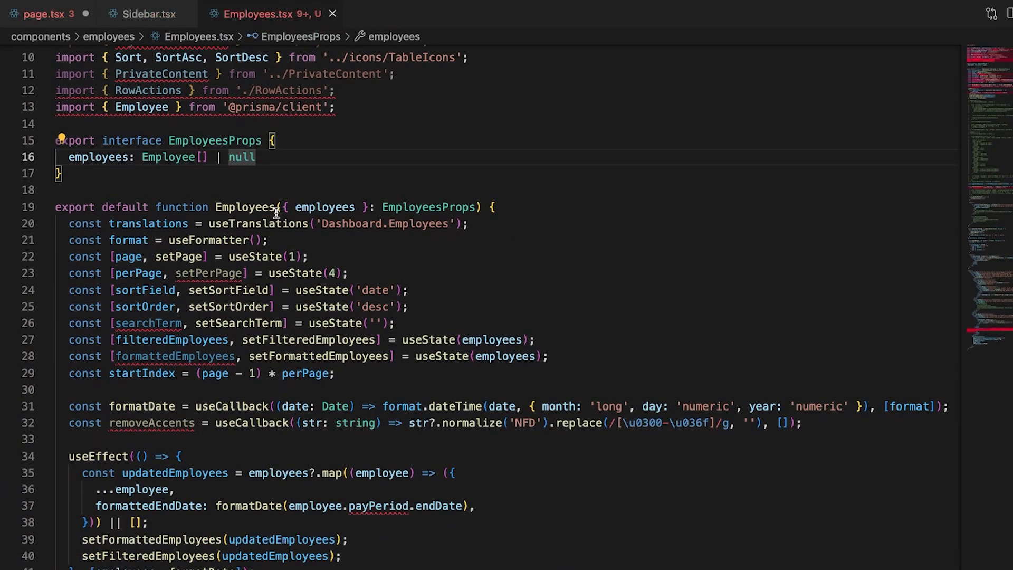
scroll("down", 3)
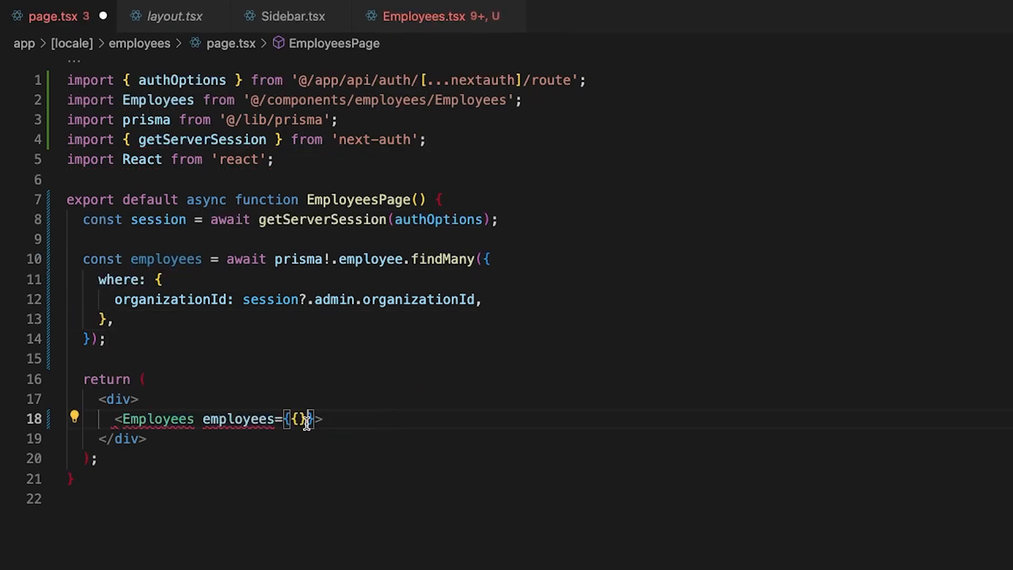
type("employees")
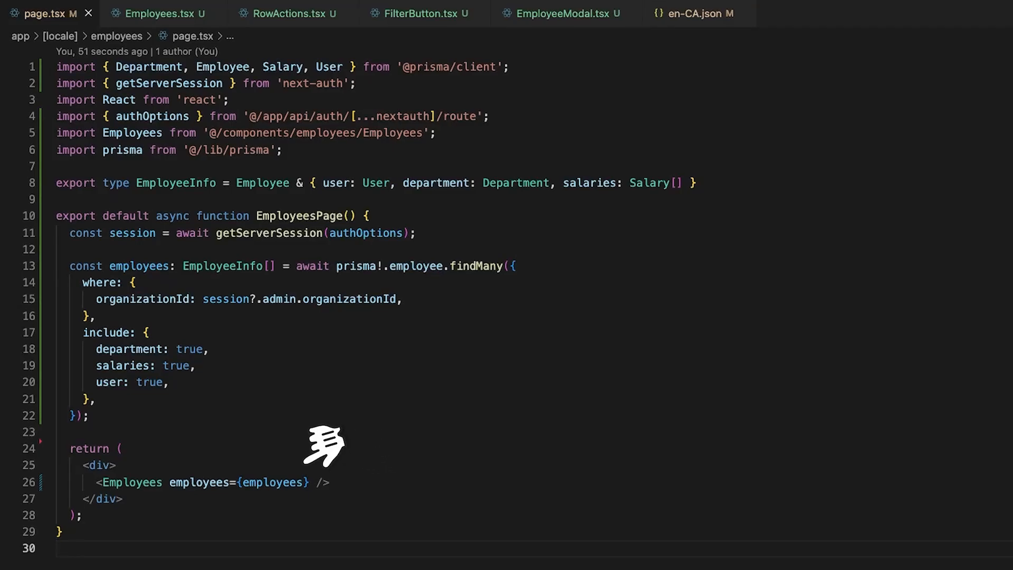
mouse_move(246, 355)
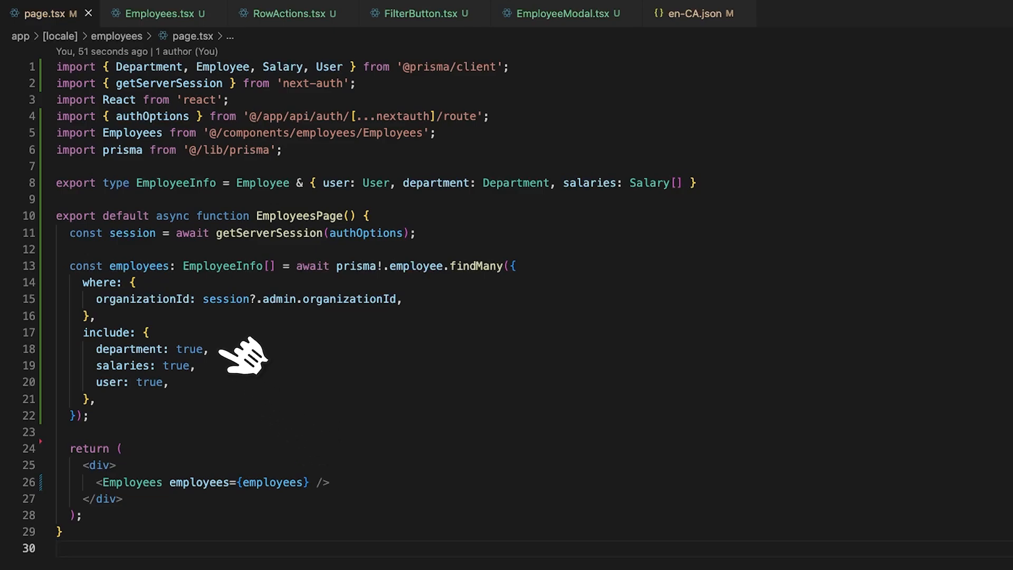
mouse_move(207, 387)
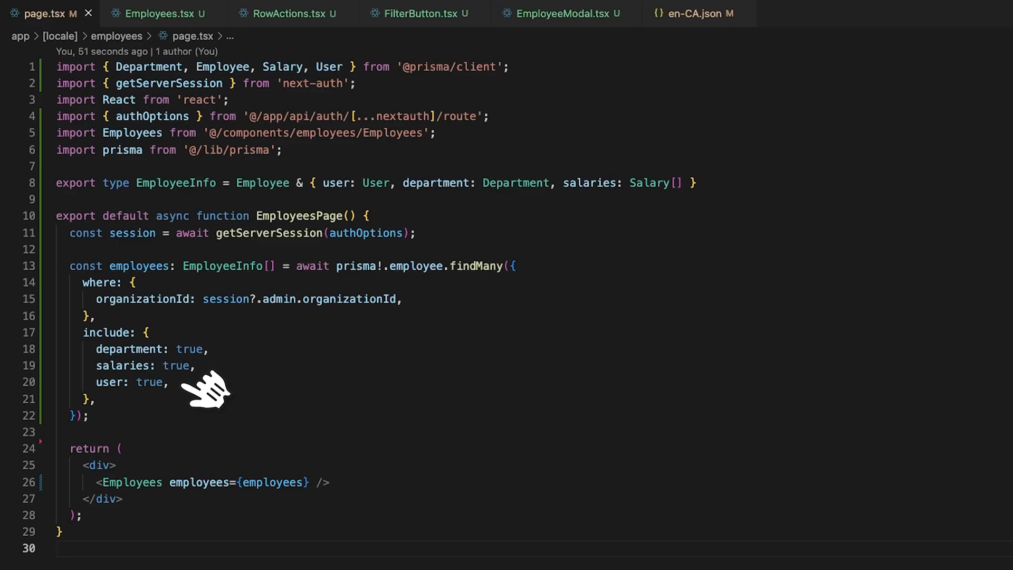
Switch to the Employees.tsx component file from the employees page
left_click(159, 13)
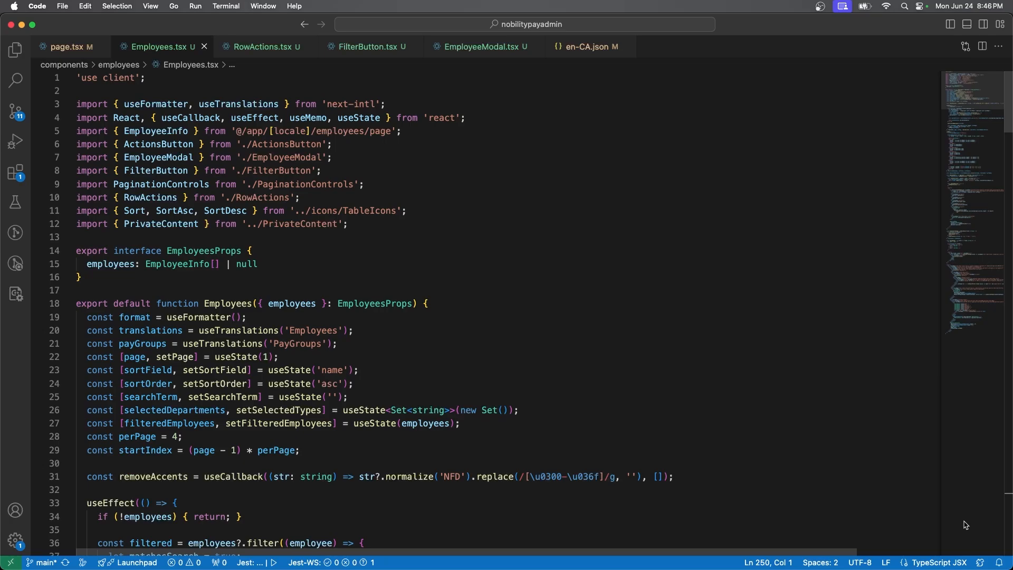
scroll("down", 3)
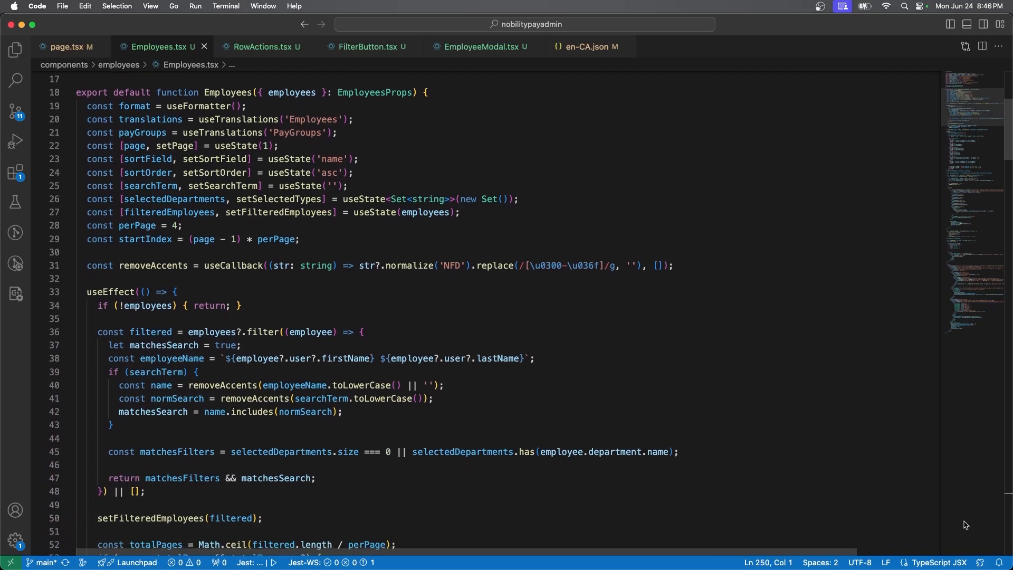
scroll("down", 3)
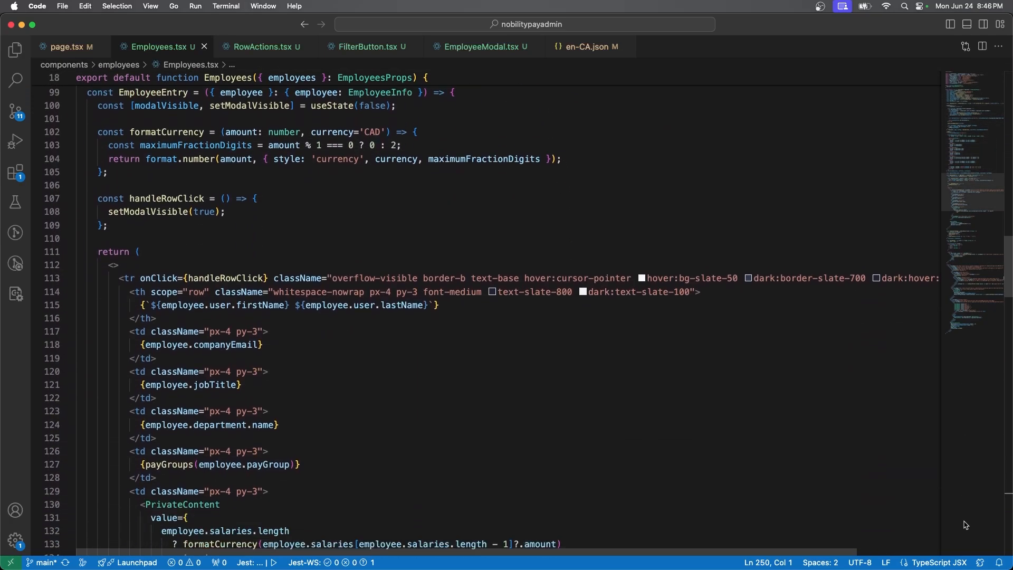
scroll("down", 3)
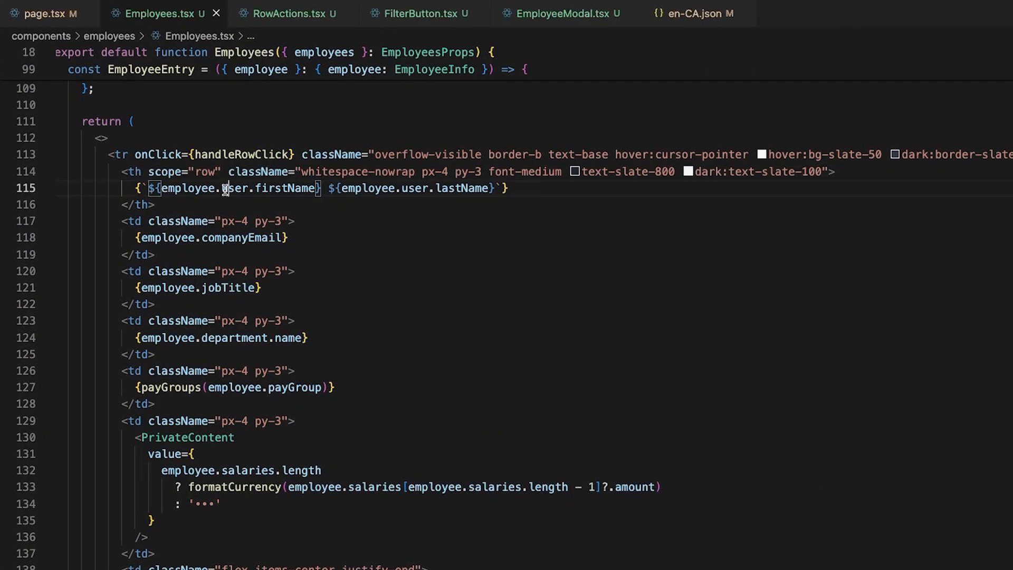
double_click(219, 337)
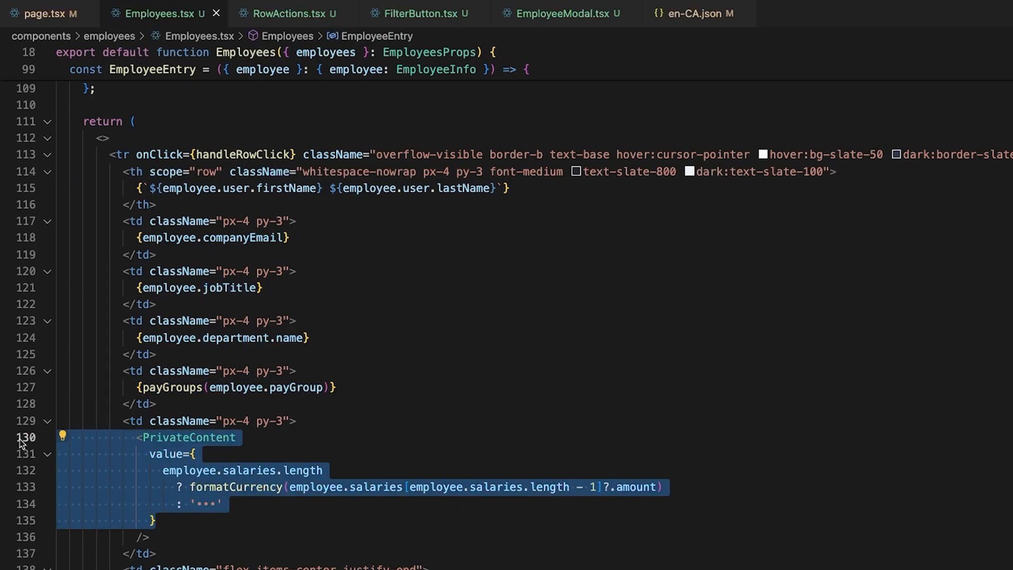
scroll("down", 3)
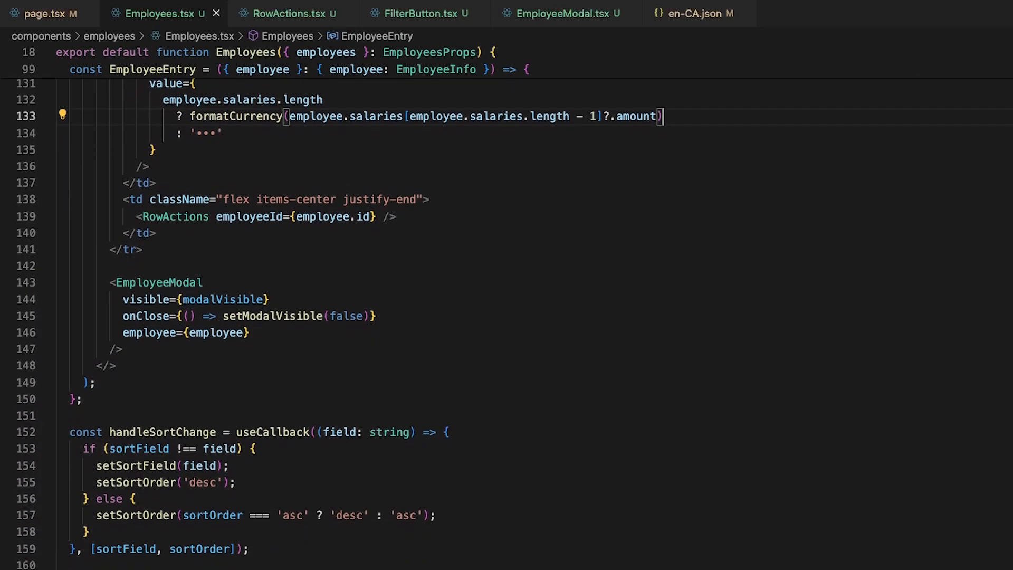
mouse_move(610, 295)
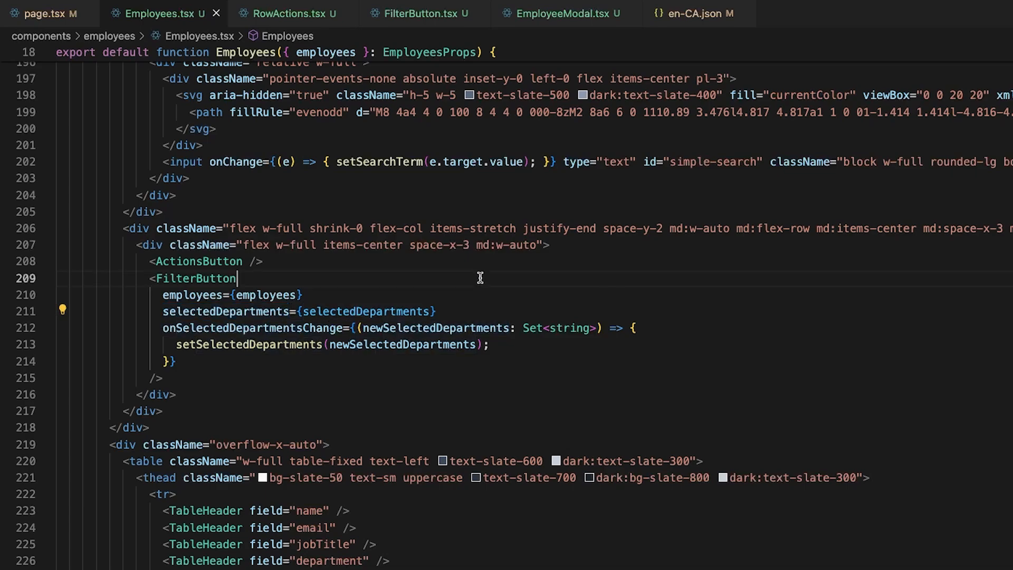
scroll("down", 3)
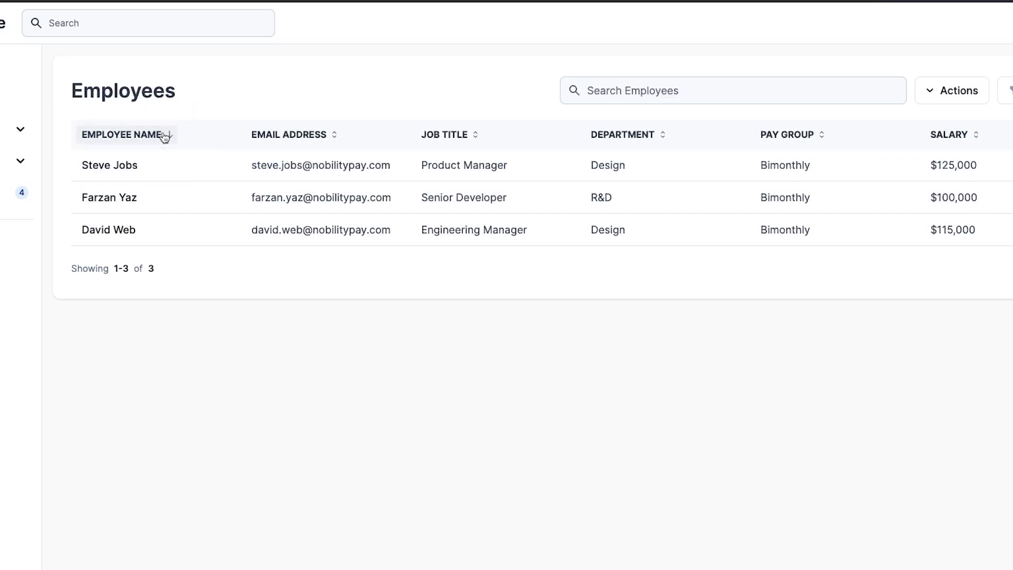
Sort the Employees table by name, show the Department filter choices and a row's actions menu
left_click(444, 134)
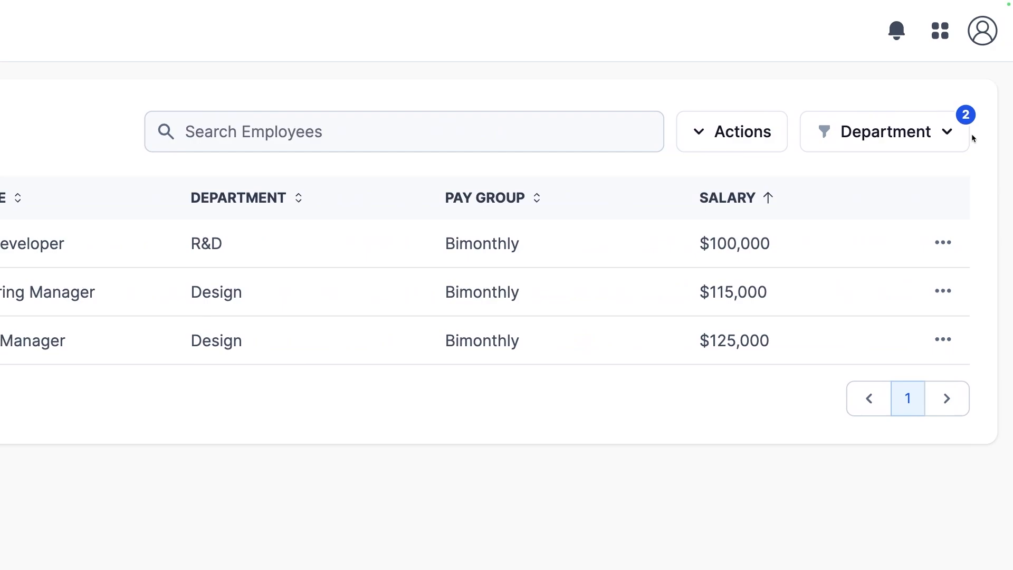
left_click(799, 263)
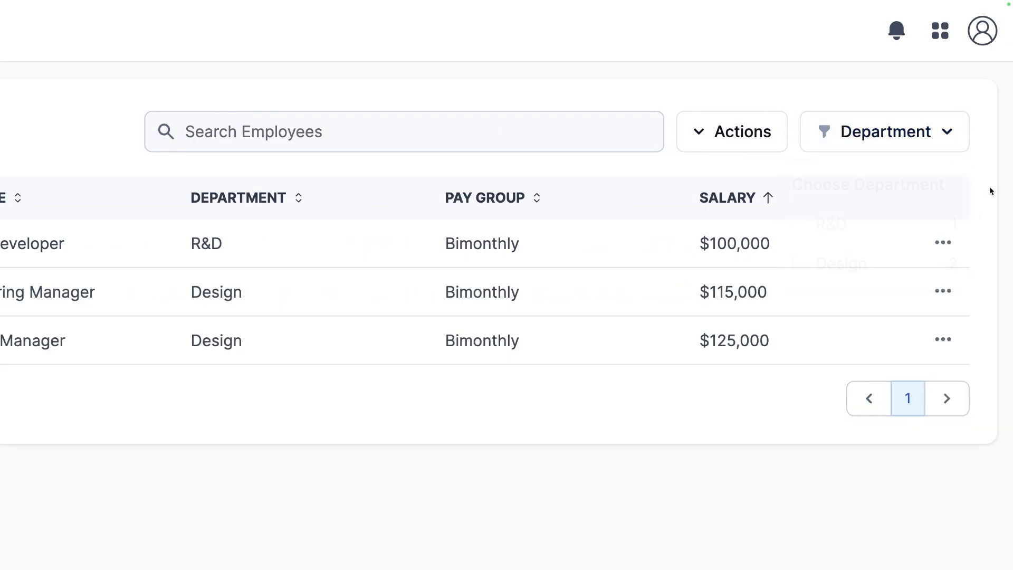
left_click(942, 242)
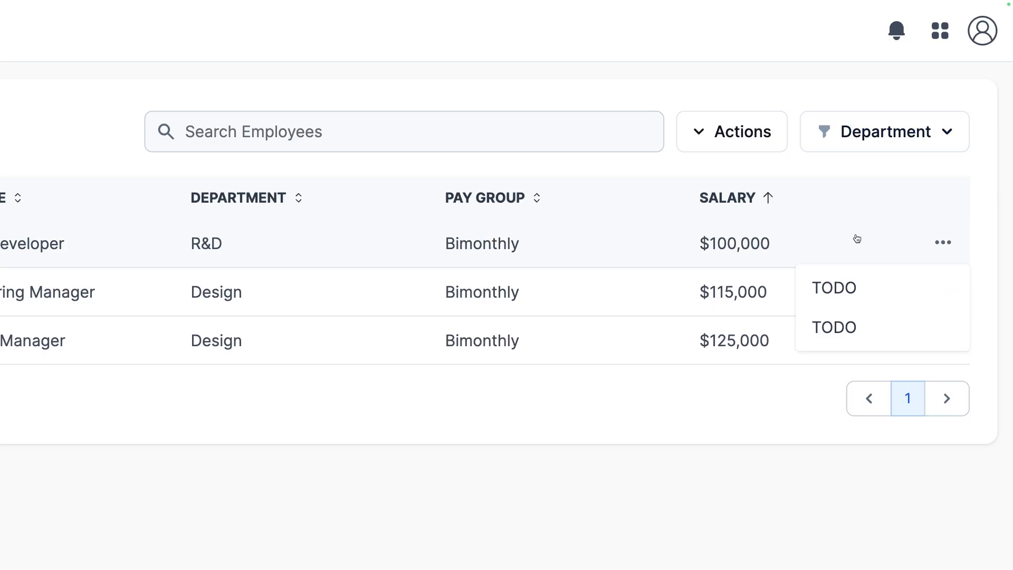
Search the employees for the name 'farzs'
type("farz")
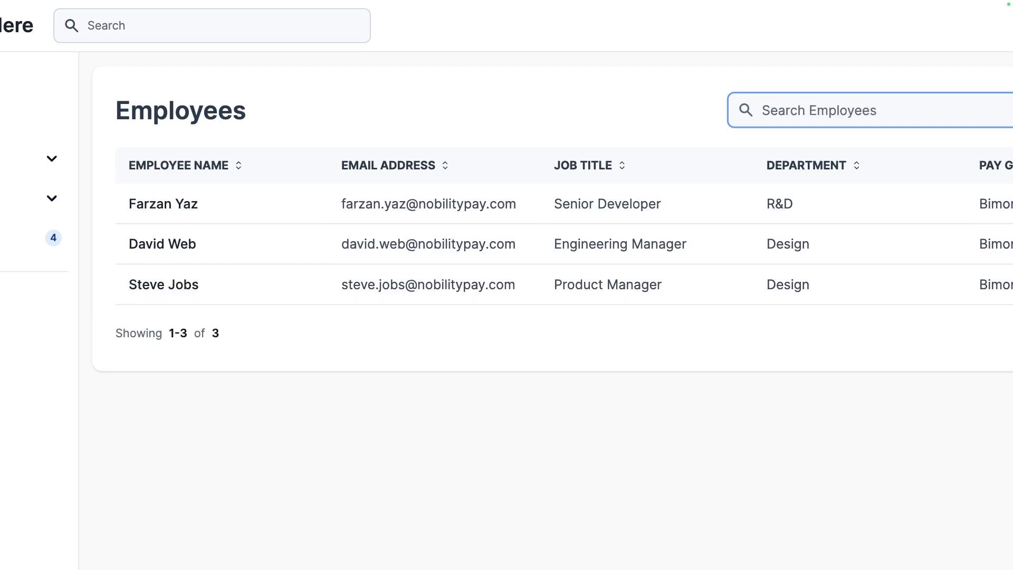
type("s")
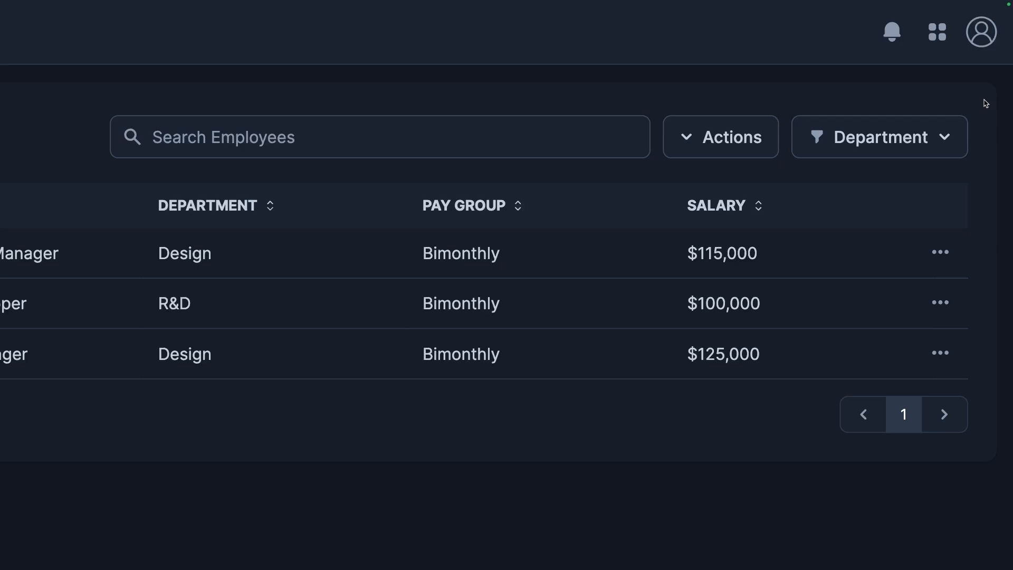
mouse_move(981, 31)
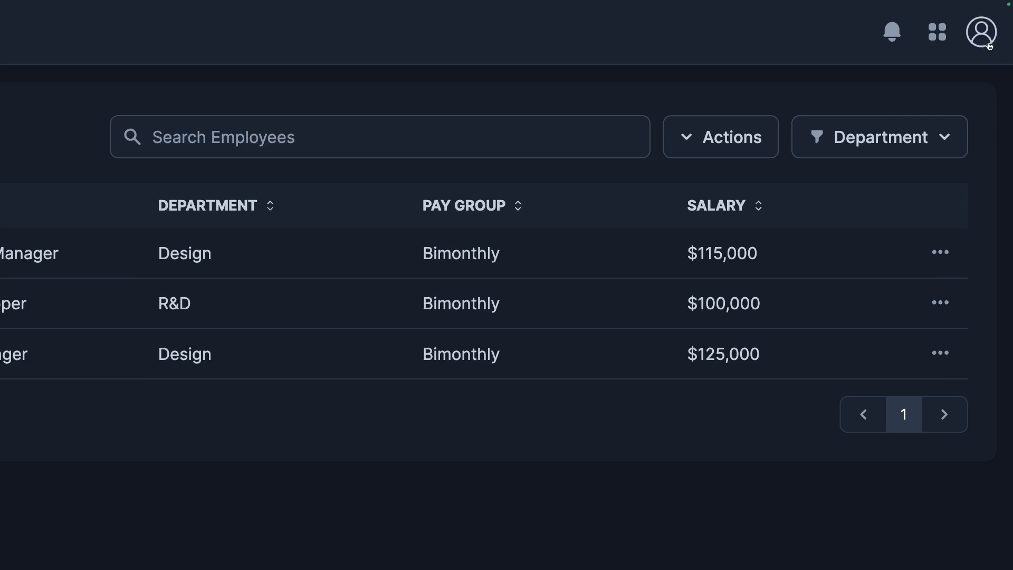
Turn on Privacy Mode from the avatar menu to blur salaries, then toggle it off again
left_click(982, 32)
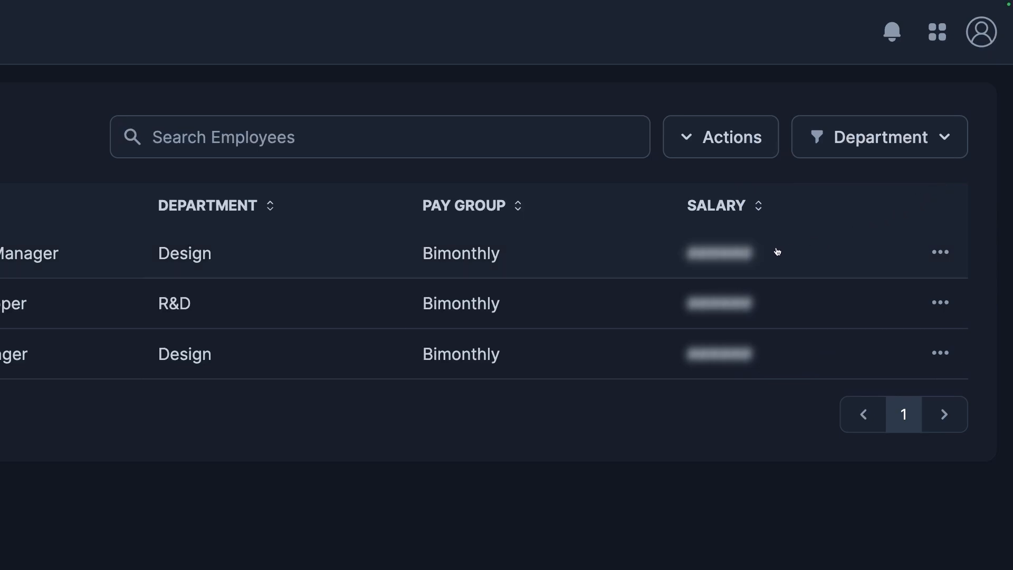
mouse_move(739, 350)
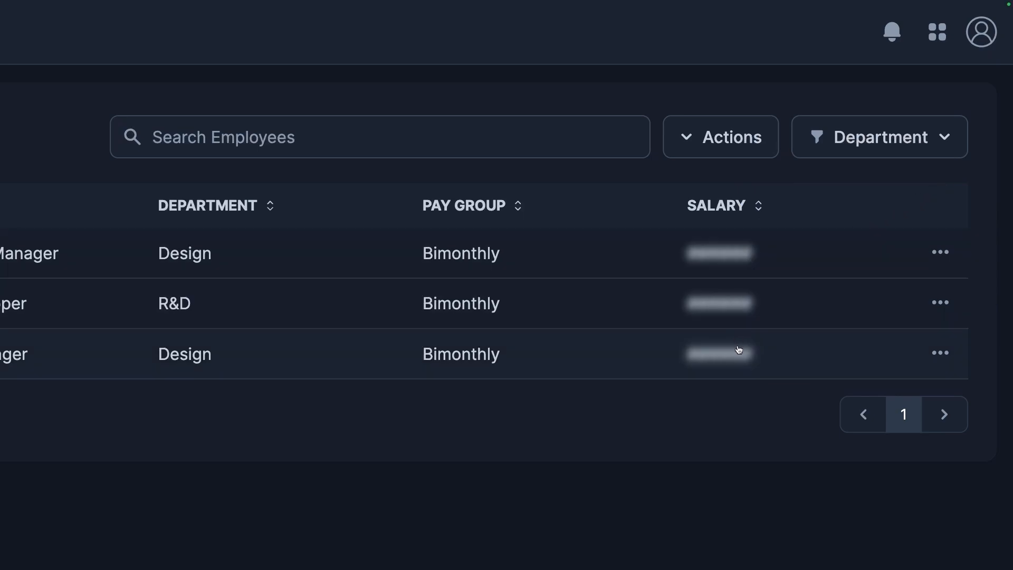
left_click(980, 32)
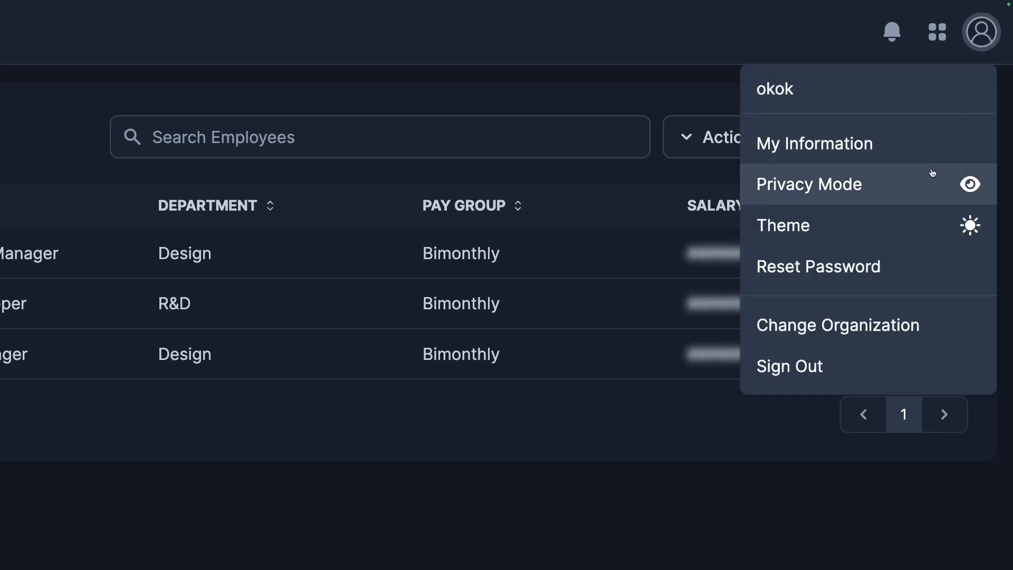
mouse_move(924, 183)
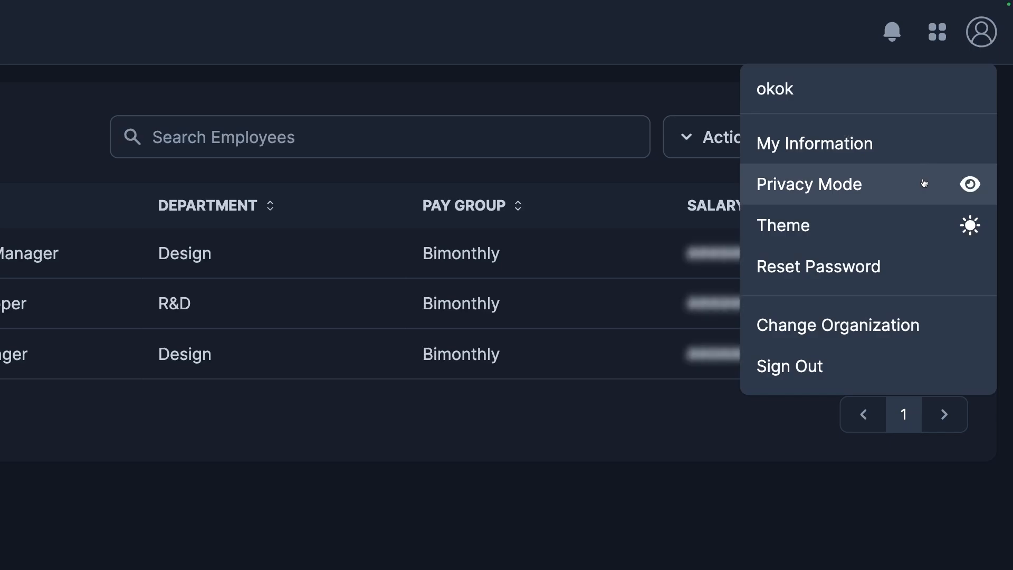
left_click(808, 184)
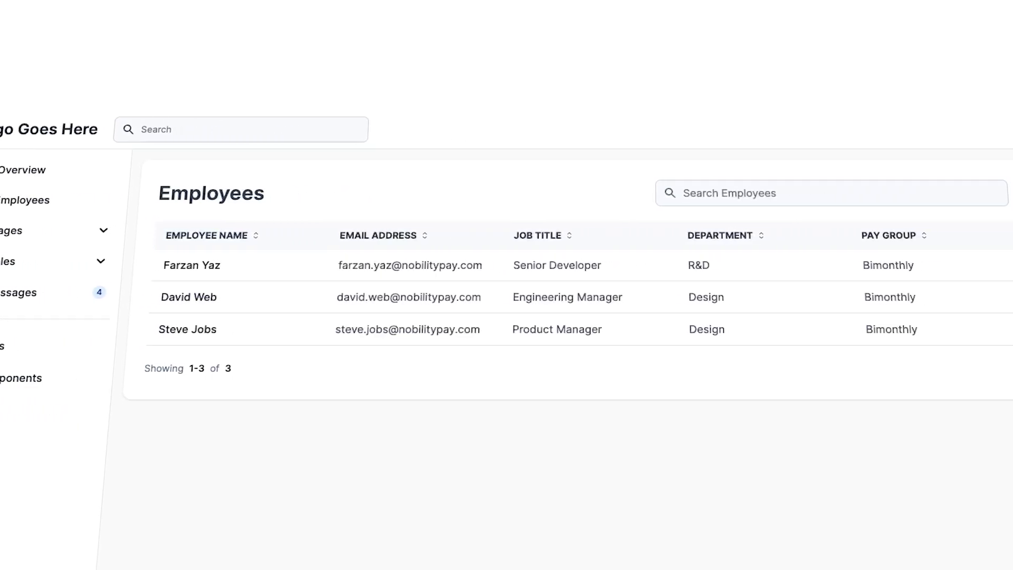
Enter the commit message 'Implemented the Employees table' for the eight staged files
scroll("right", 3)
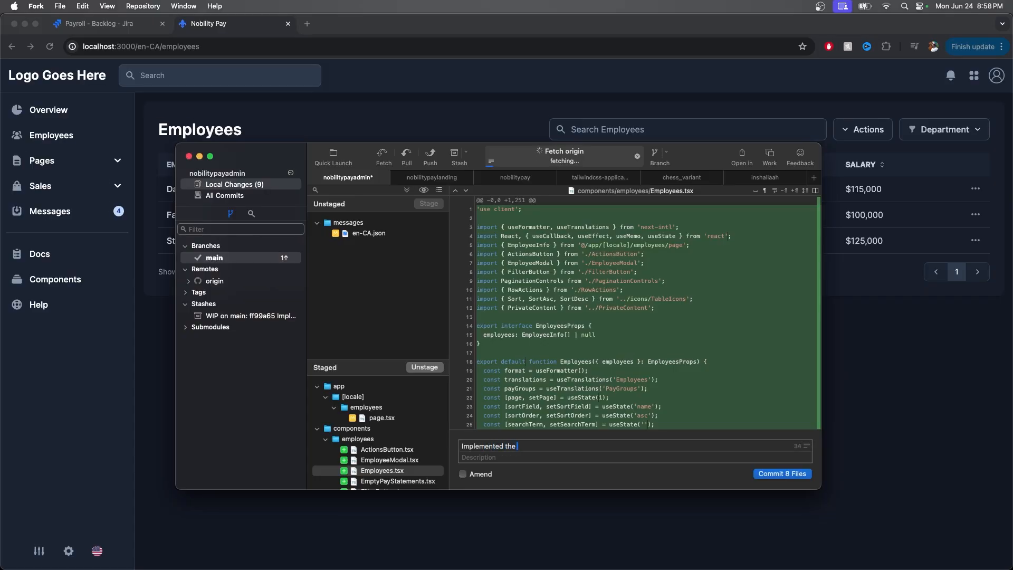
type("Employees table")
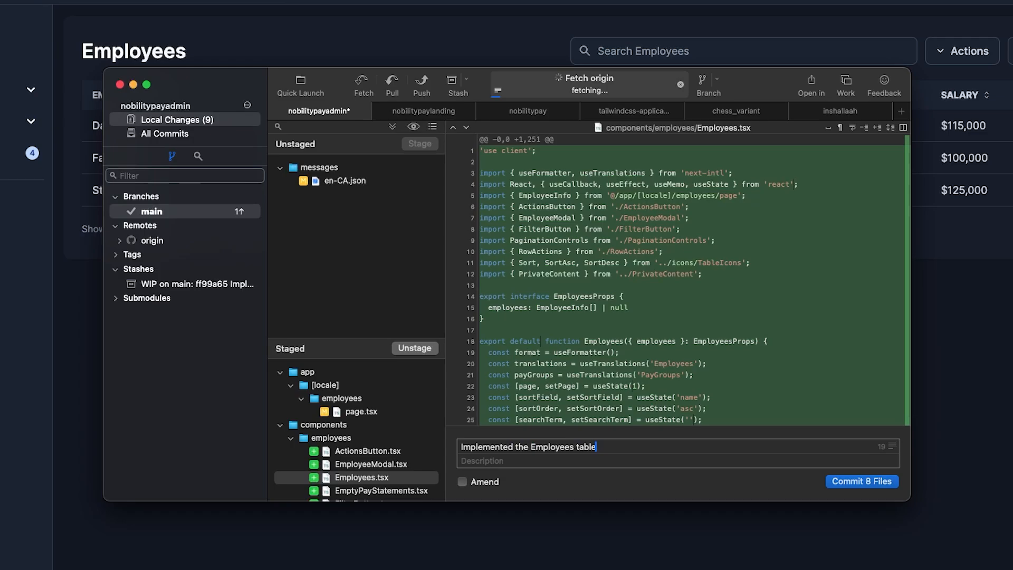
mouse_move(829, 488)
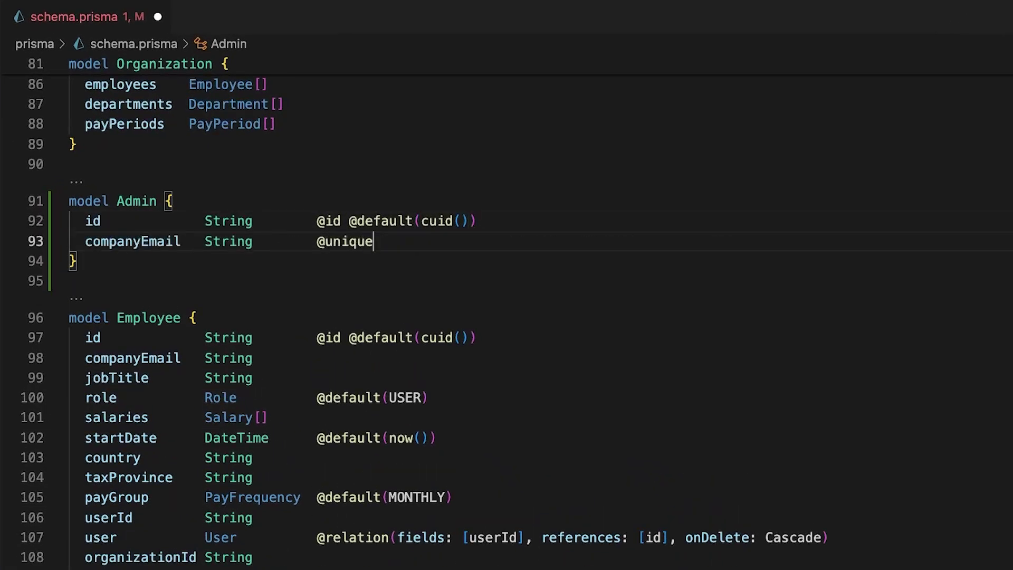
Show the NextAuth route.ts session callback that looks up the admin by email
left_click(249, 41)
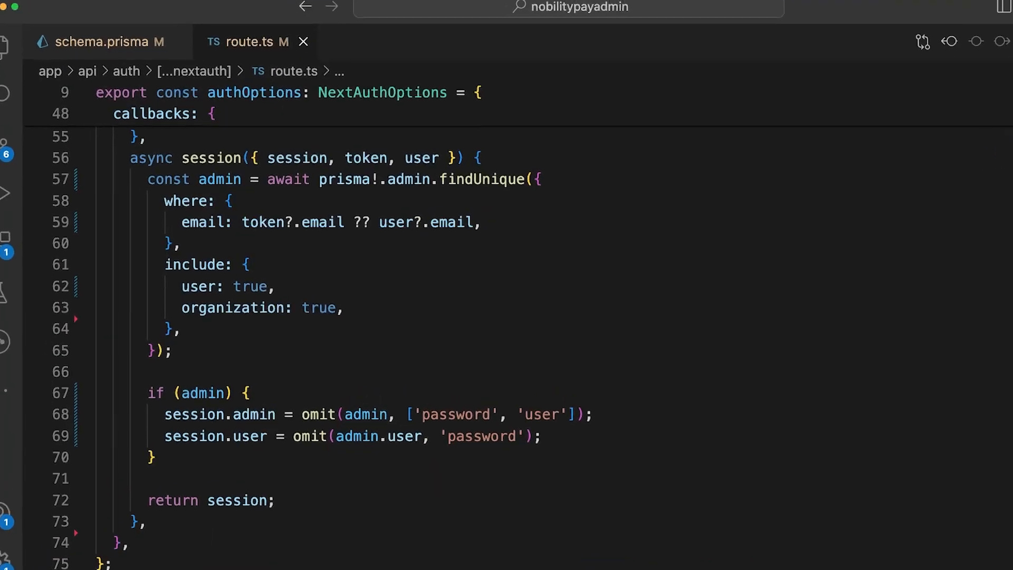